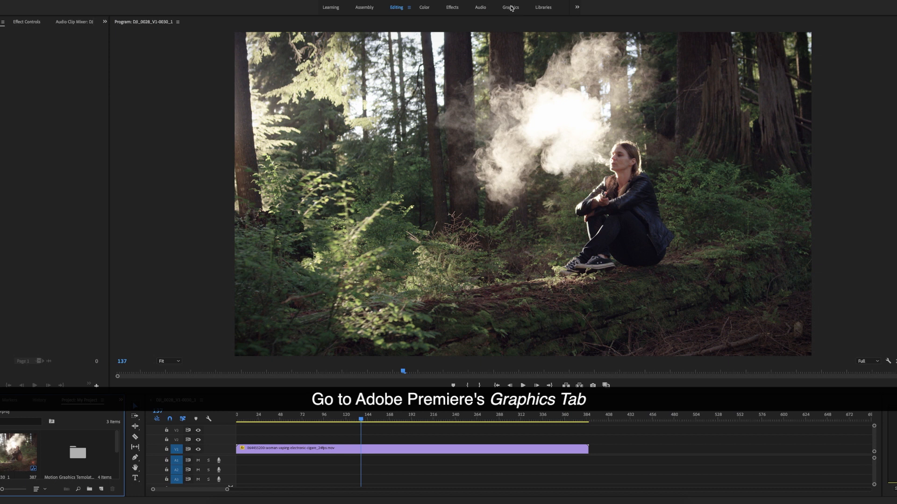
Switch to the Graphics workspace and scroll Essential Graphics down to the mTitle Simple Pack titles.
click(510, 7)
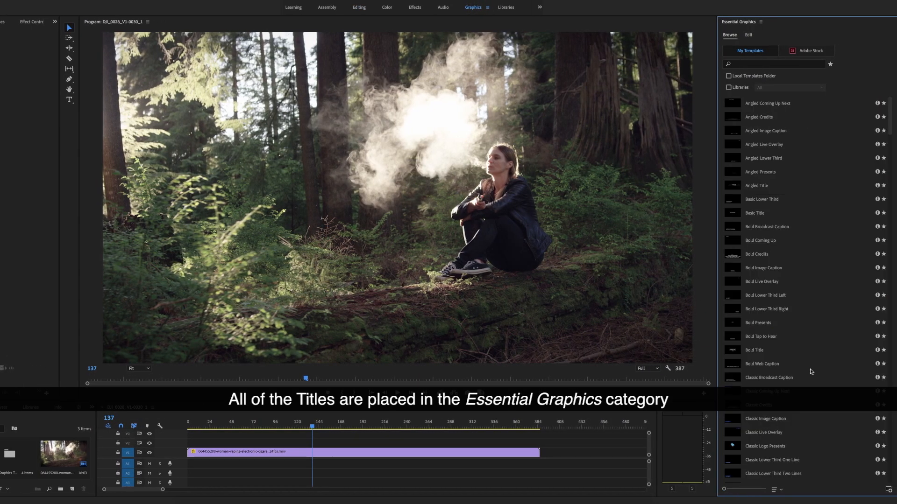
scroll(down, 3)
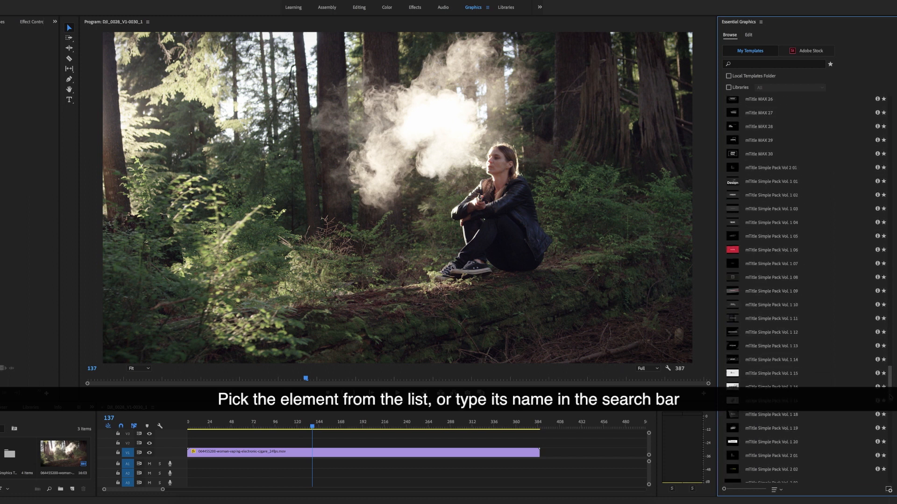
scroll(down, 3)
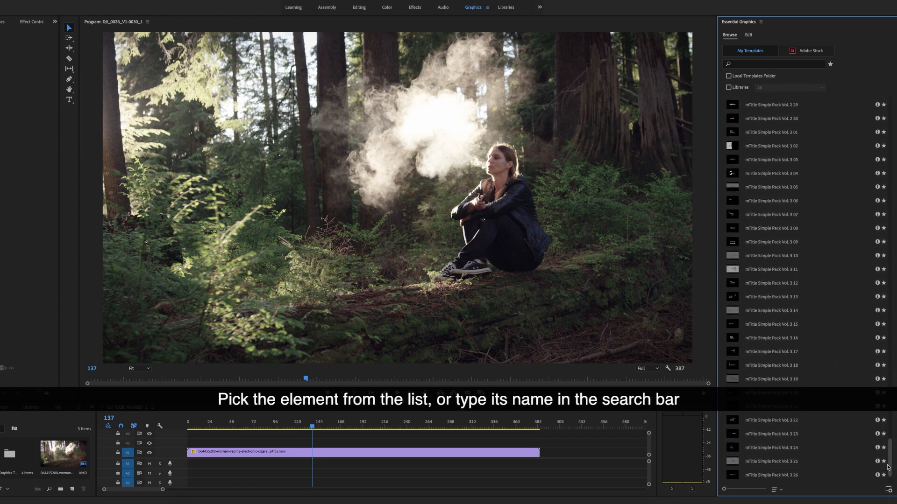
Find 'mtitle simple pack vol', edit the Vol. 3 24 title and enable Full HD scaling to fit the frame.
text(mtitle simple pack vol. 3 24)
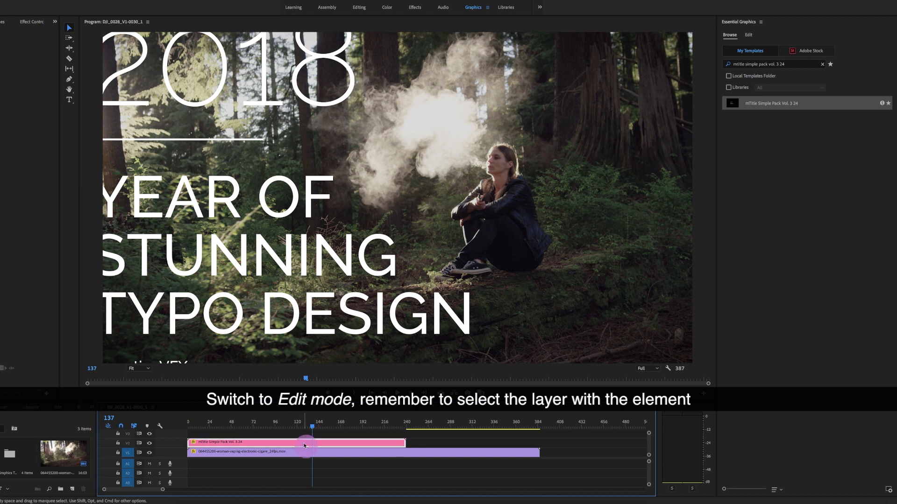
click(748, 34)
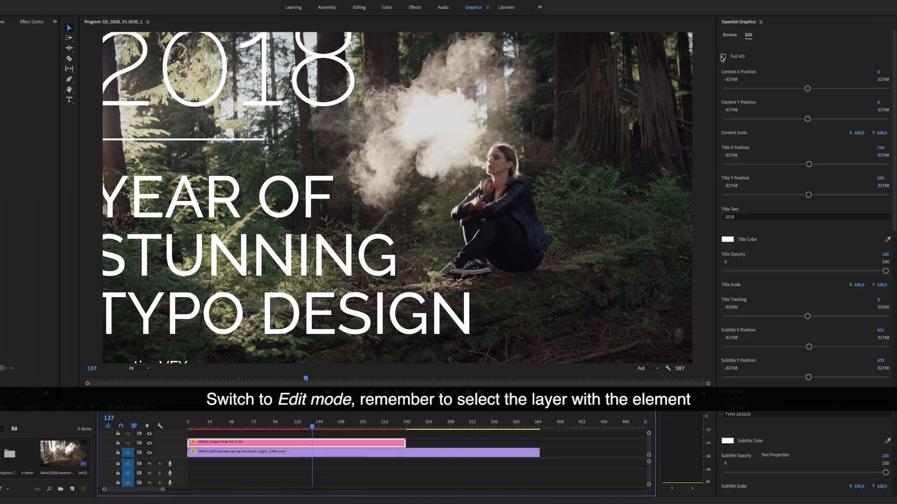
click(723, 56)
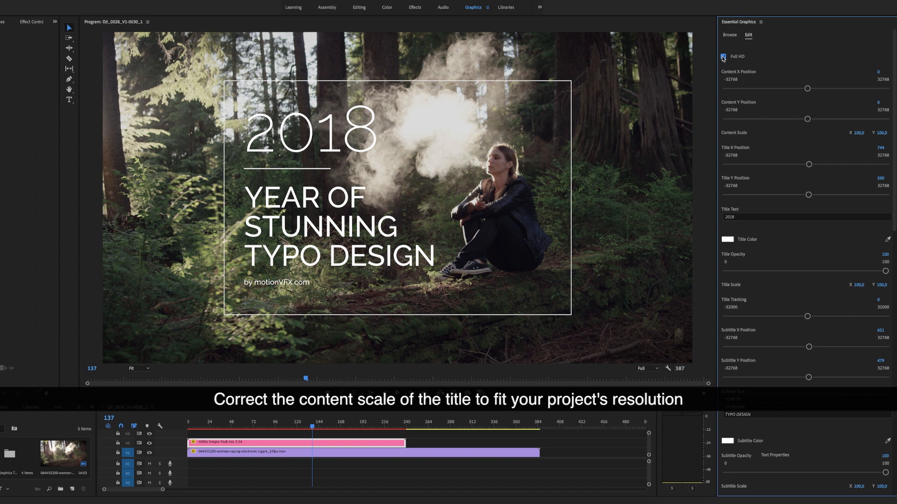
Replace the main Title Text with 'simplicity' and confirm it.
click(737, 217)
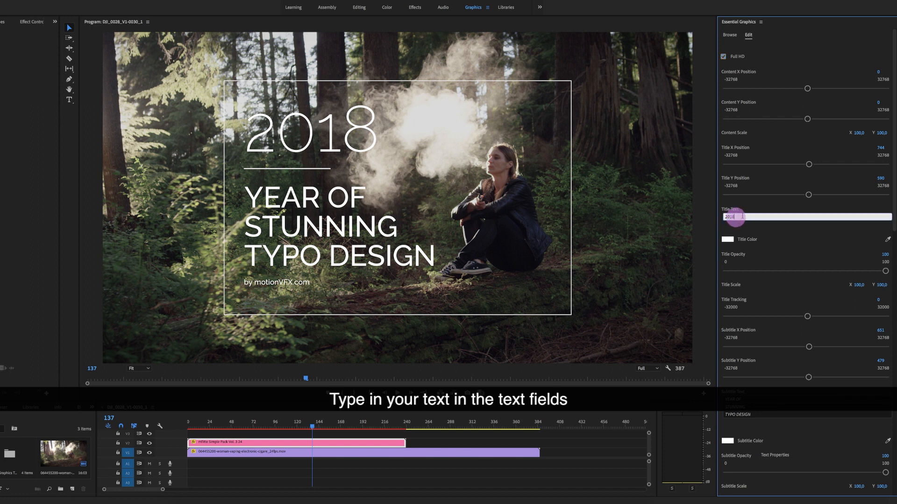
text(simplicity)
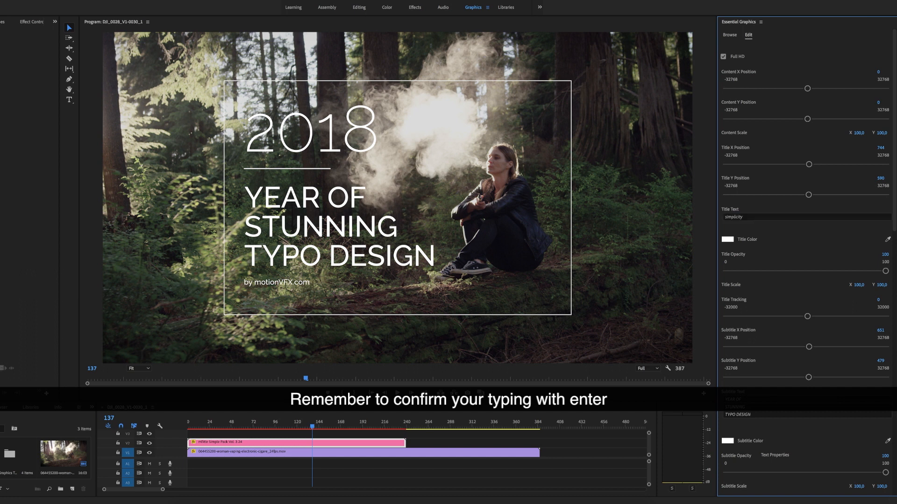
key(enter)
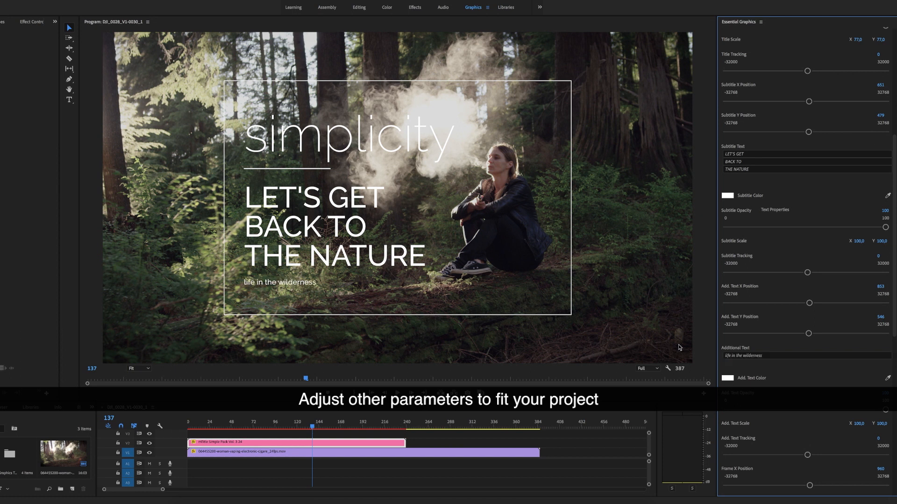
scroll(down, 3)
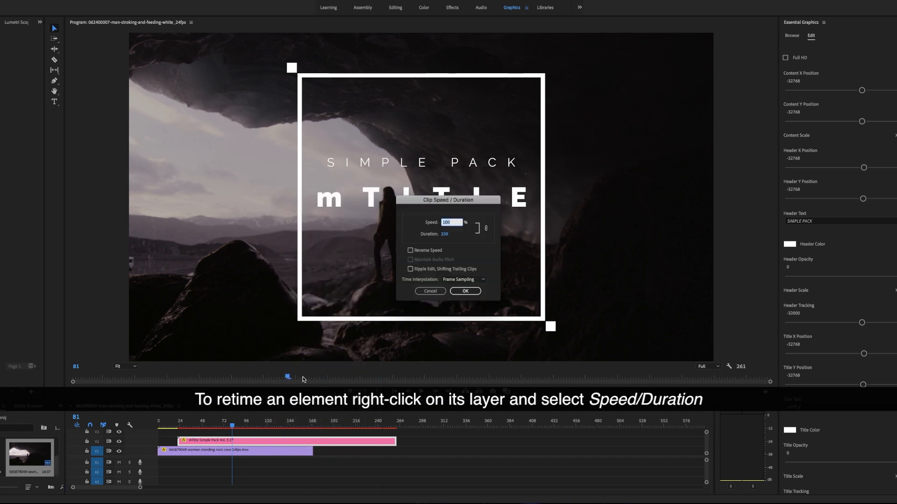
Set the title clip's Speed to 180% in Speed/Duration and apply it.
text(180)
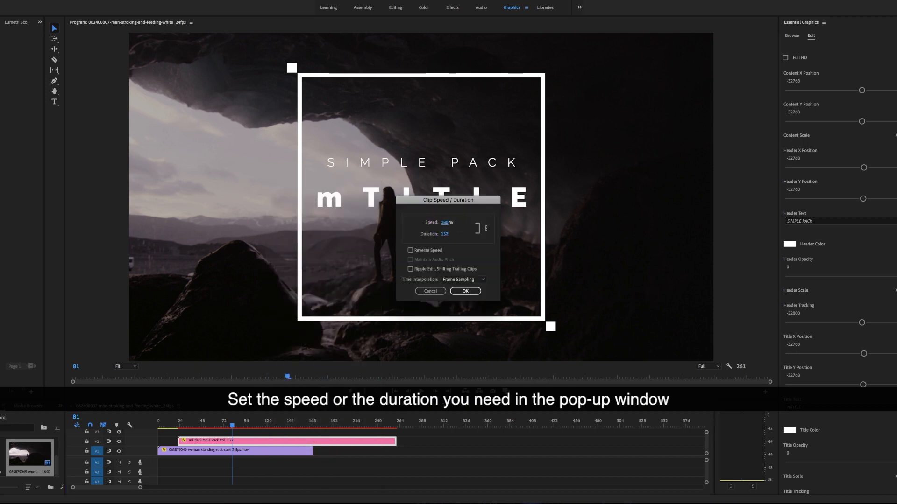
click(465, 292)
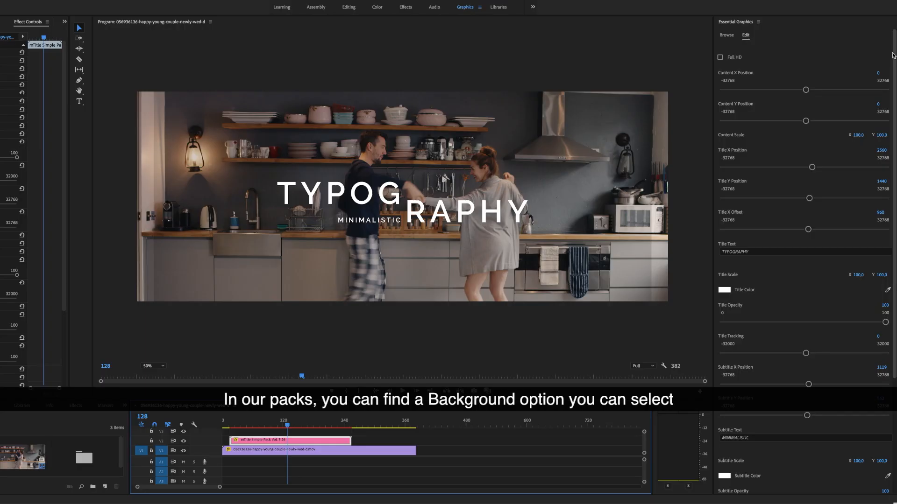
Raise Cover Opacity to 84 to darken the kitchen footage, then show Effect Controls Motion > Scale.
scroll(down, 3)
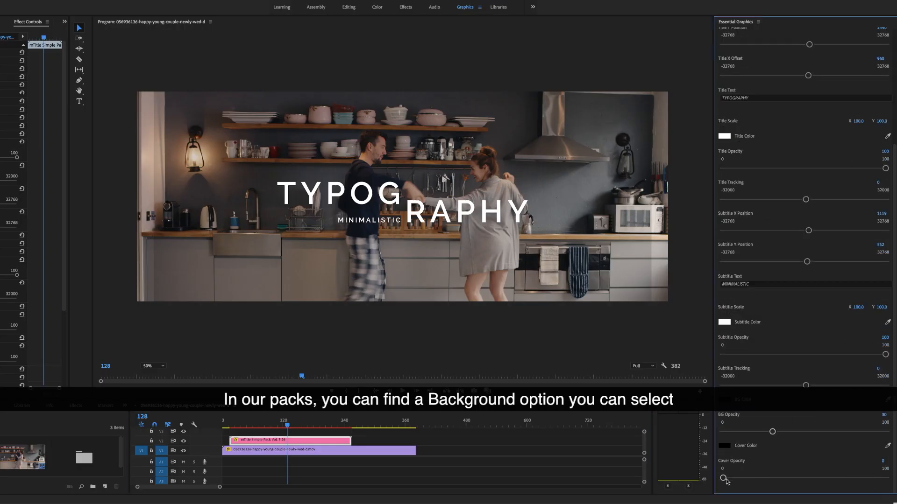
drag(727, 479, 857, 479)
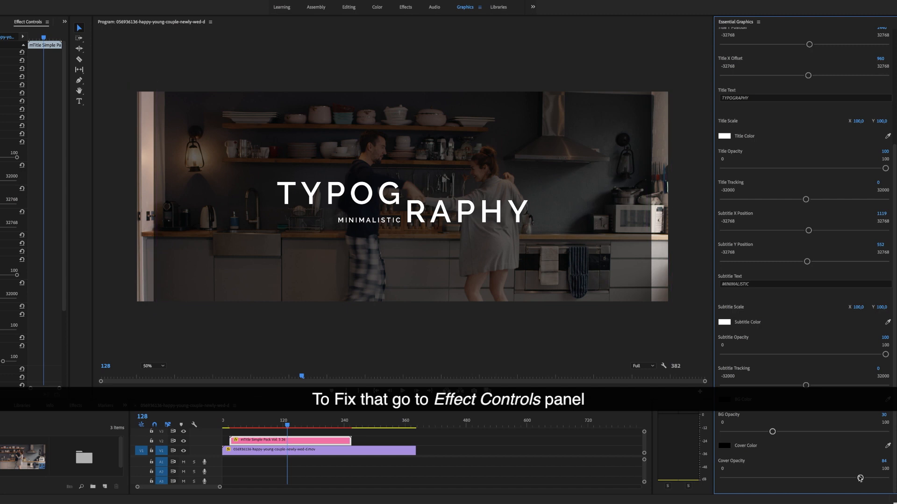
click(25, 21)
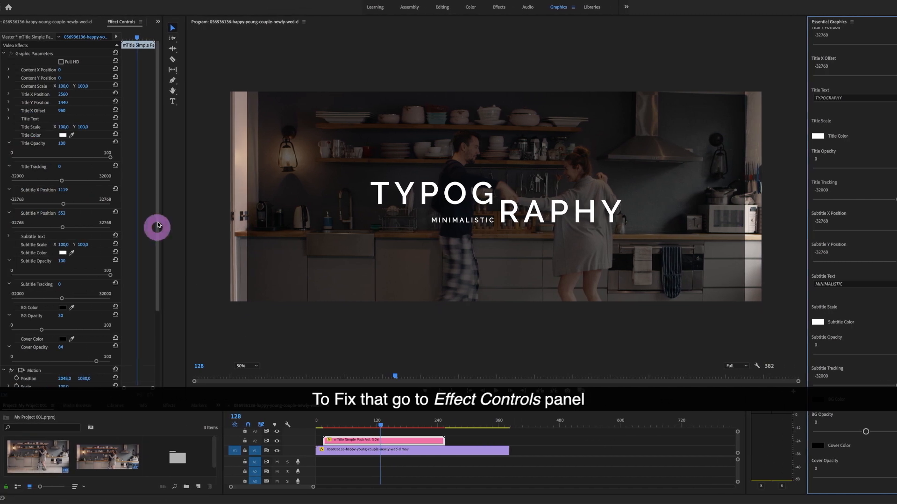
scroll(down, 3)
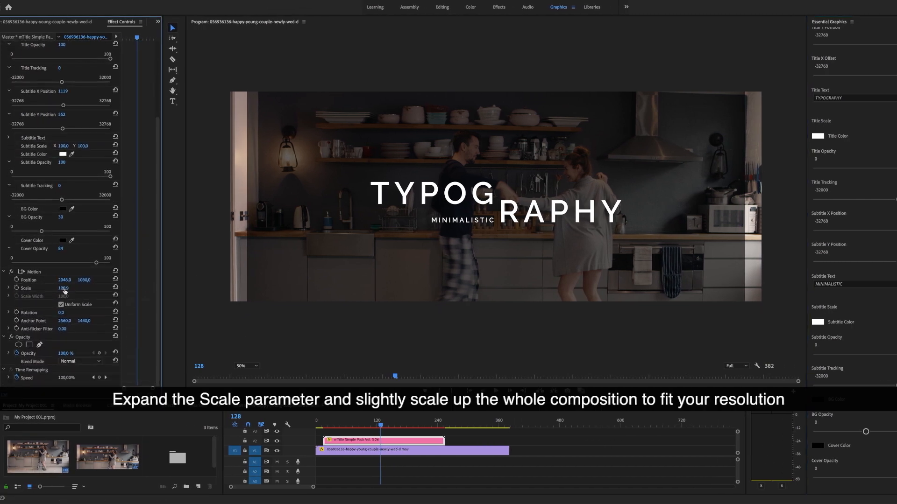